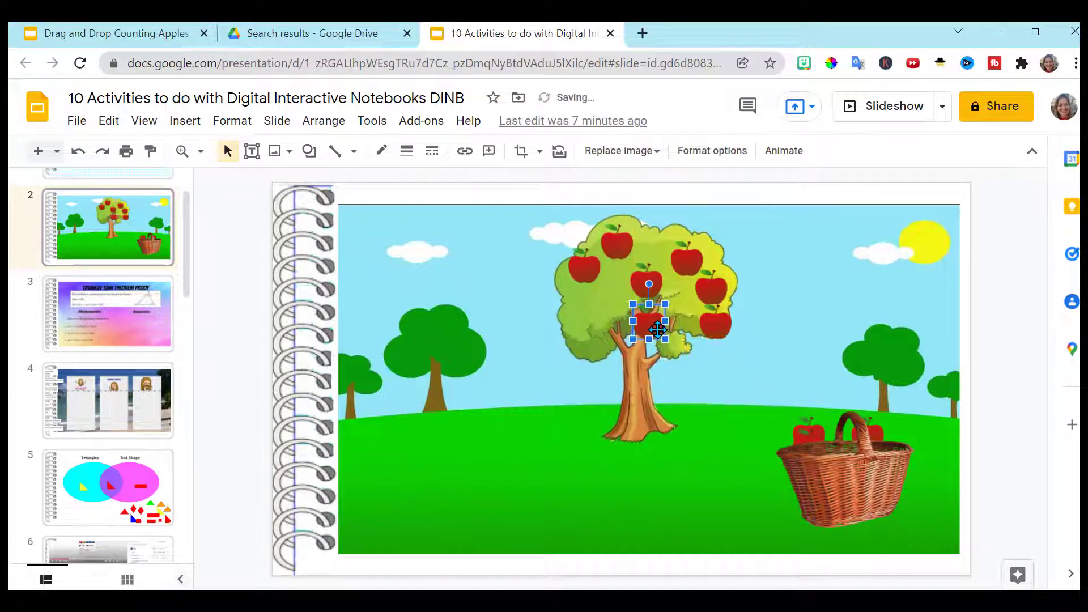
# Step: Drop the 360° quadrilateral-angles statement into the sorting area on slide 4
pyautogui.click(108, 400)
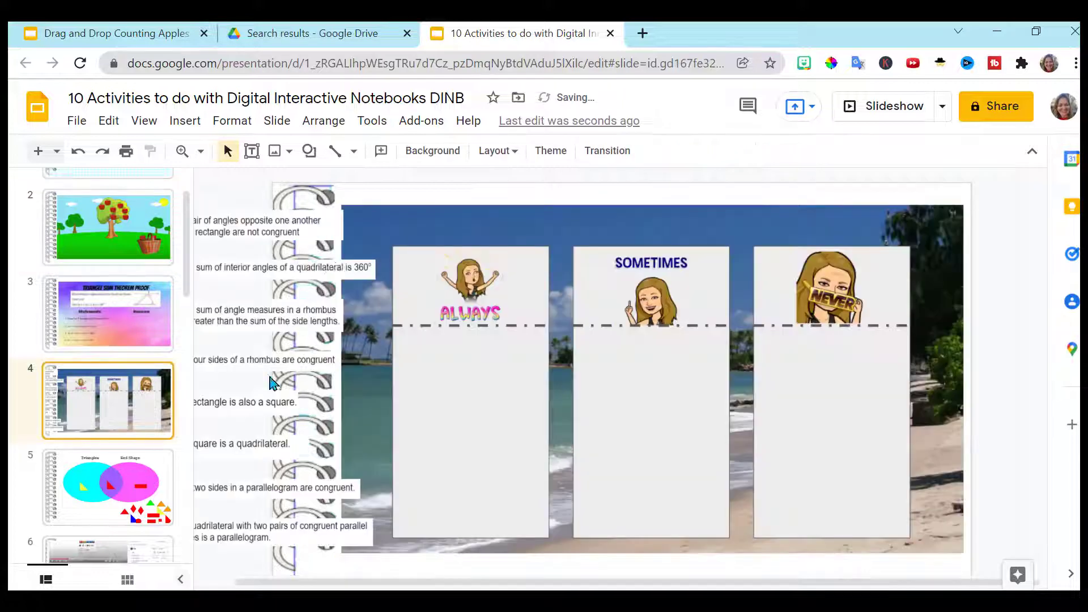
pyautogui.moveTo(285, 268); pyautogui.dragTo(434, 404)
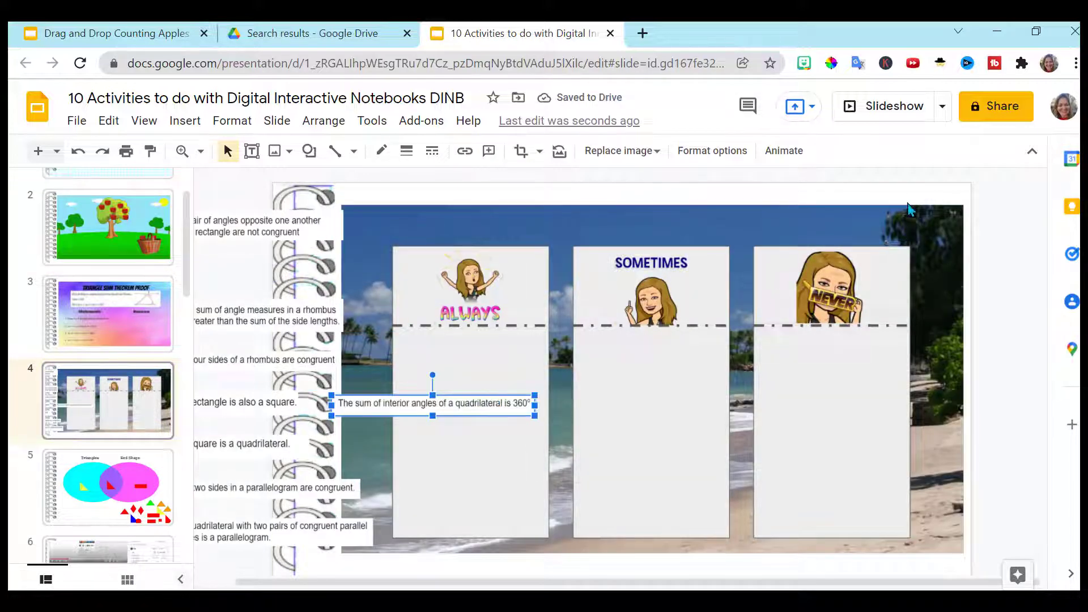
pyautogui.moveTo(889, 114)
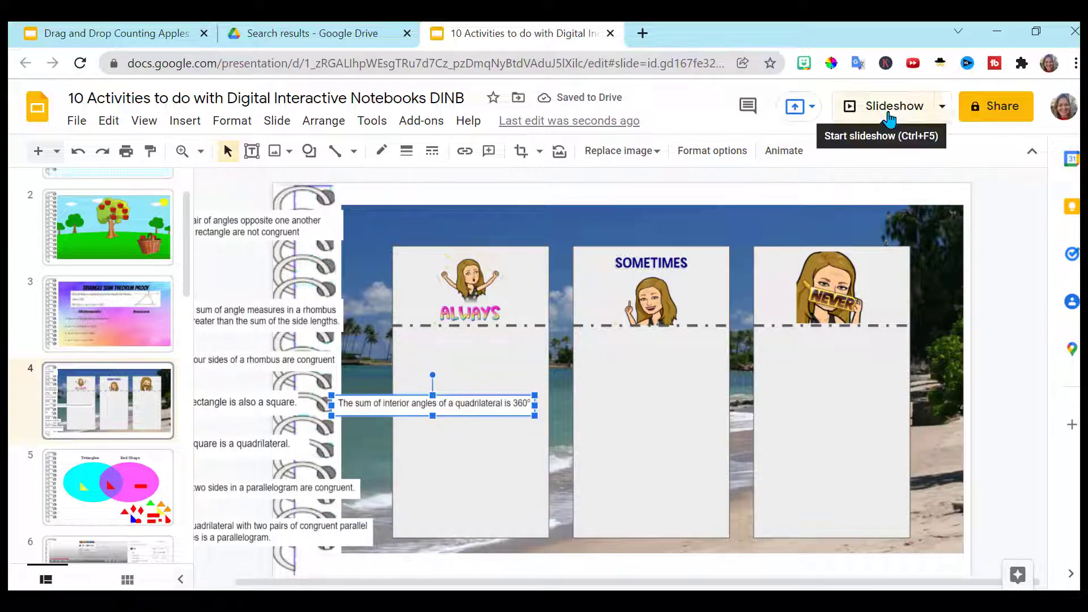
pyautogui.click(896, 106)
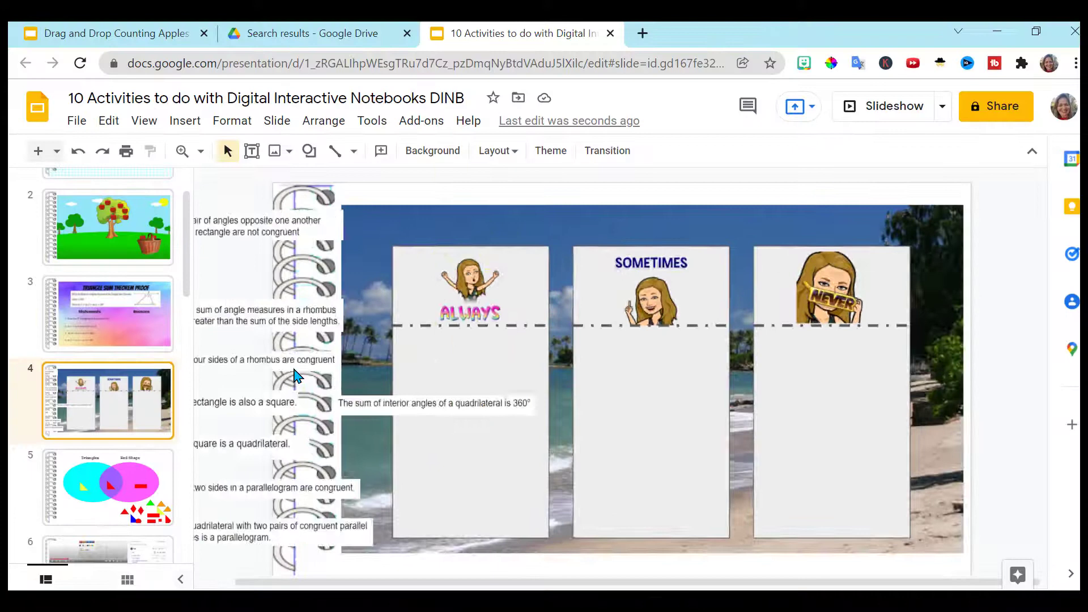
# Step: Revisit the apple tree slide, then place the 360° statement in the Always column
pyautogui.click(108, 226)
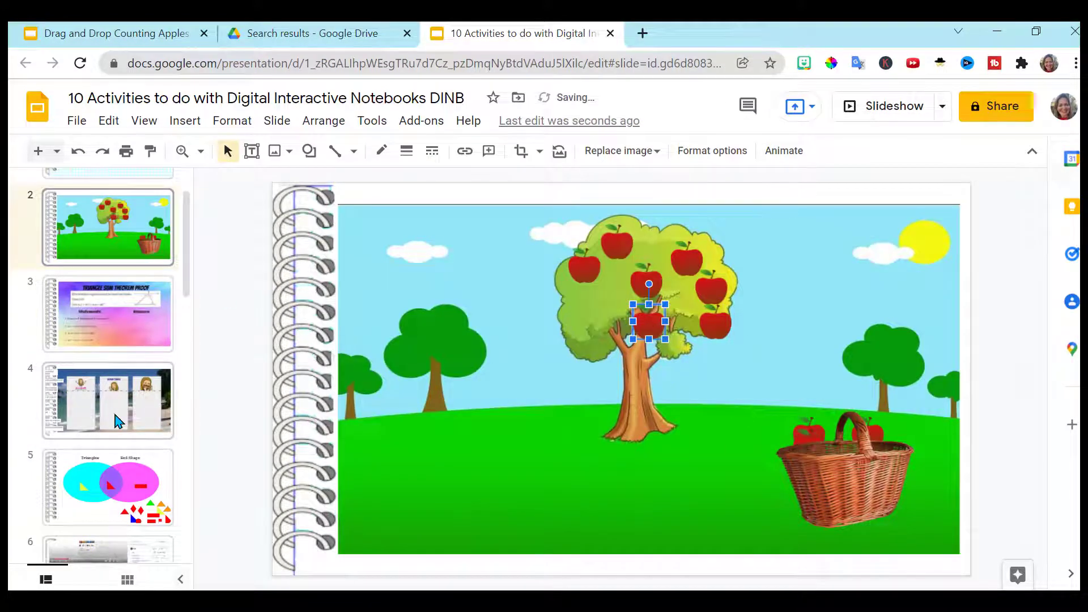
pyautogui.click(107, 402)
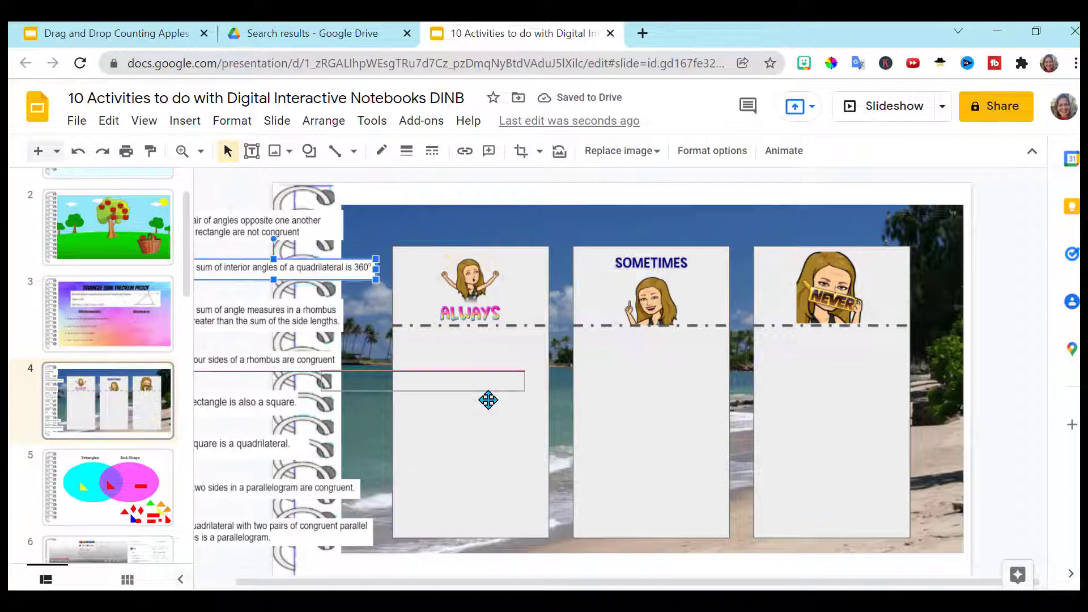
pyautogui.moveTo(285, 267); pyautogui.dragTo(434, 403)
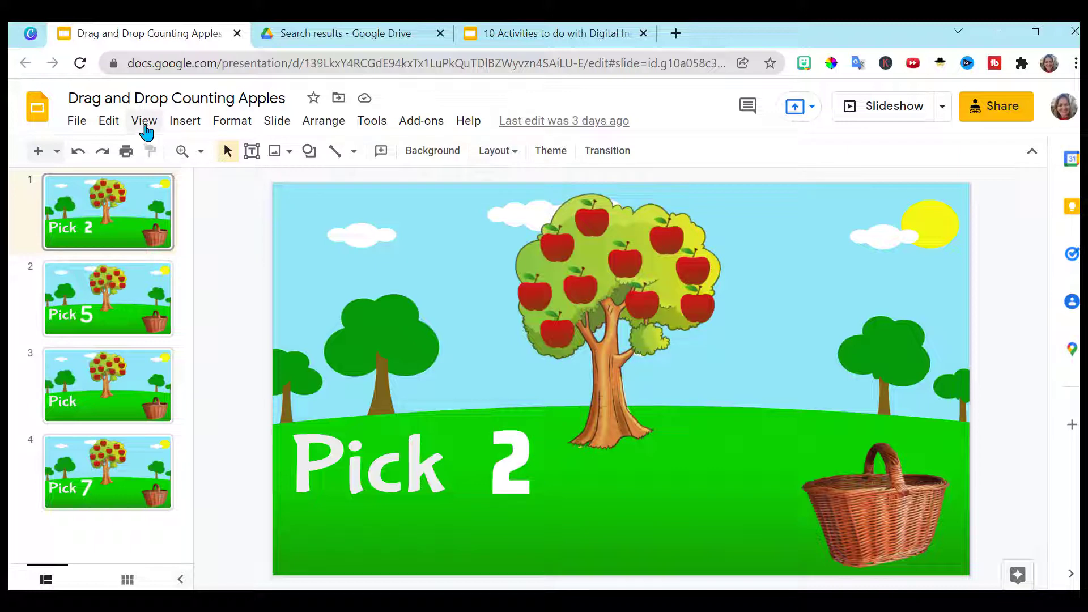
# Step: Hide the filmstrip via View, briefly restore it, then hide it again
pyautogui.click(144, 120)
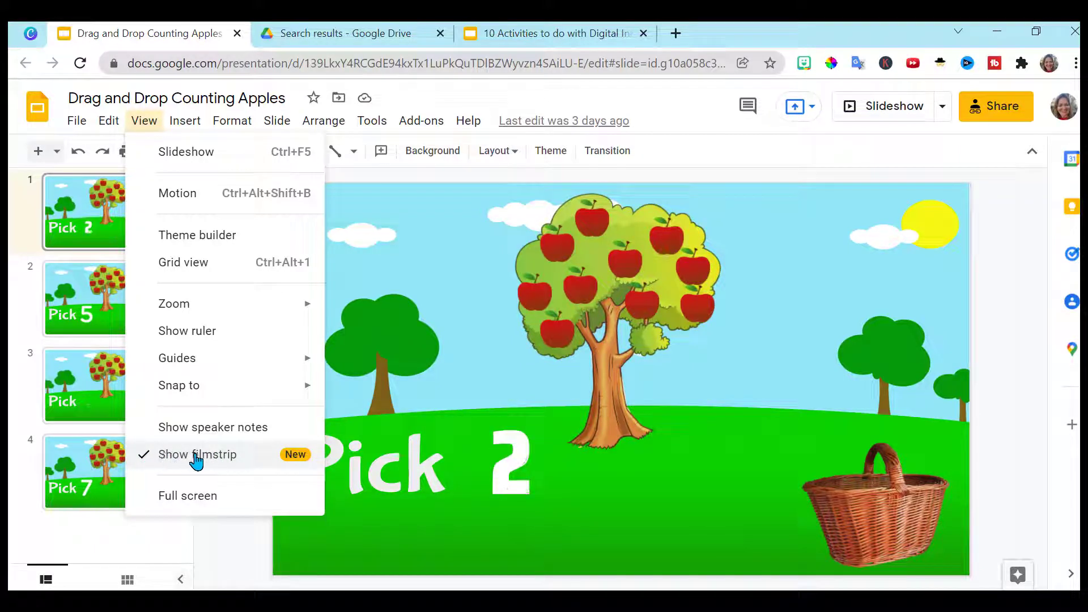
pyautogui.click(197, 455)
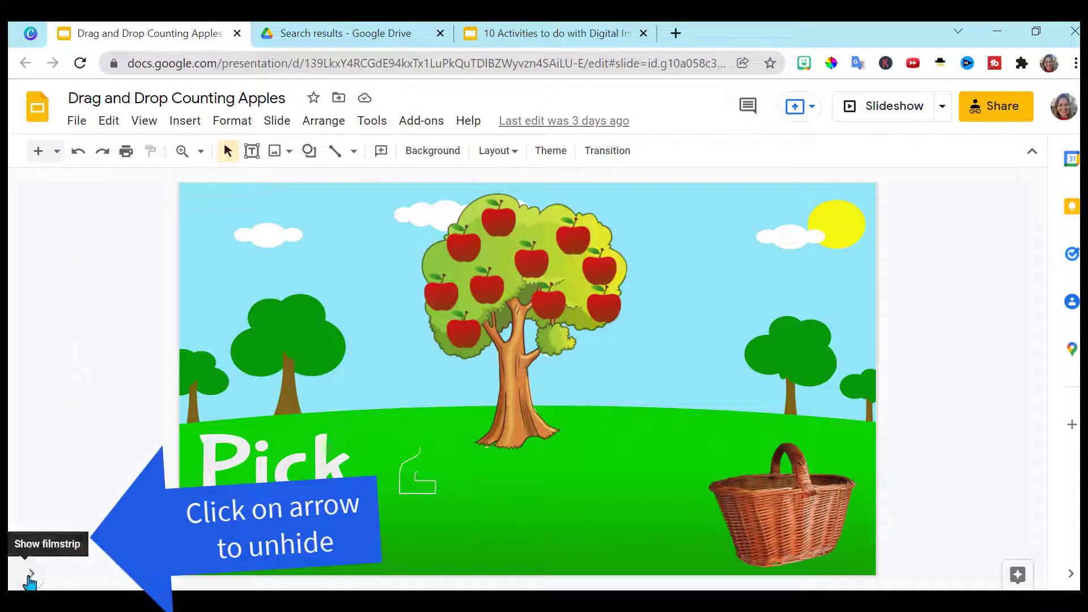
pyautogui.click(30, 578)
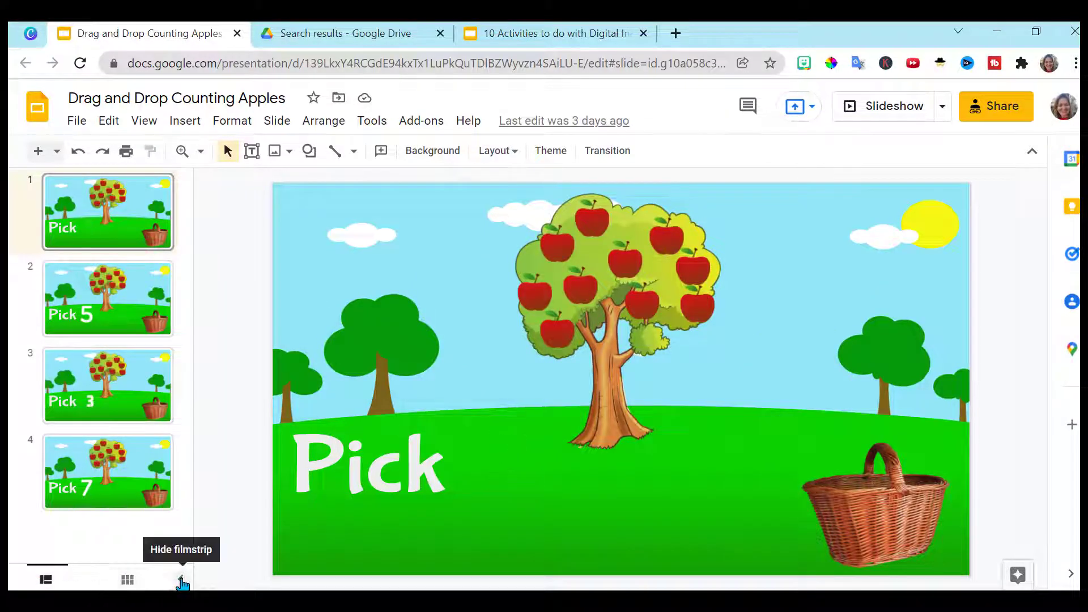
pyautogui.click(181, 581)
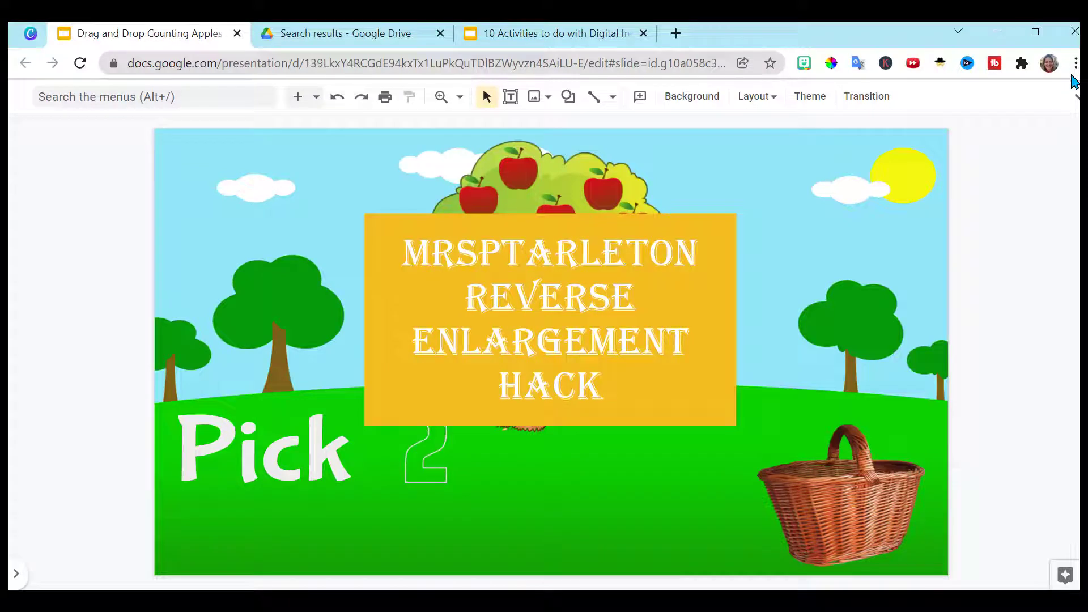
# Step: Reduce Chrome's page zoom to about 50% from the three-dot menu
pyautogui.click(1077, 63)
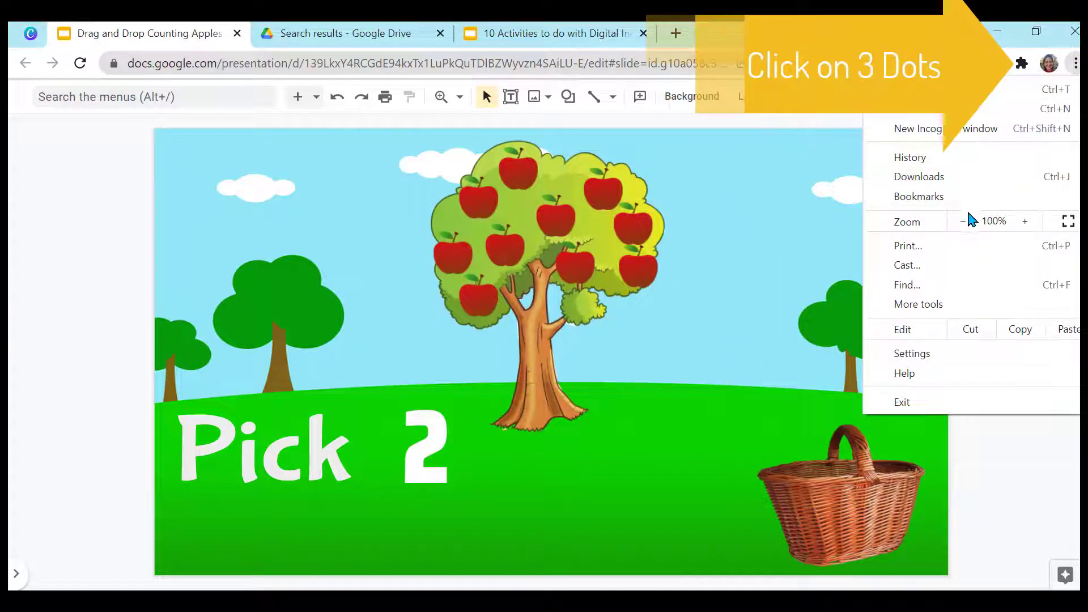
pyautogui.click(962, 221)
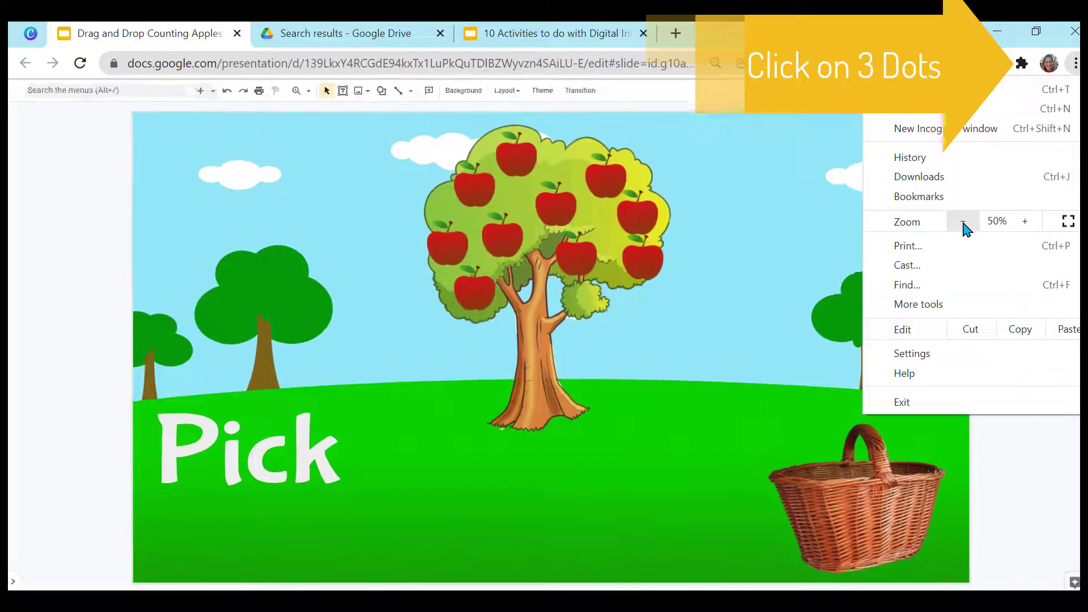
pyautogui.click(963, 221)
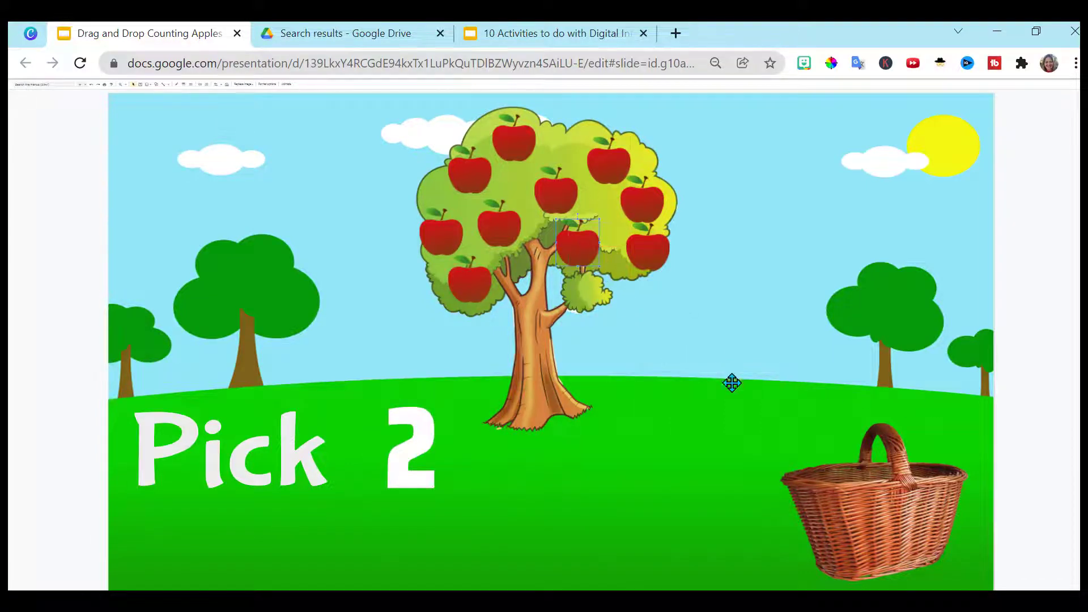
# Step: Drag two apples off the tree into the basket
pyautogui.moveTo(573, 247); pyautogui.dragTo(821, 455)
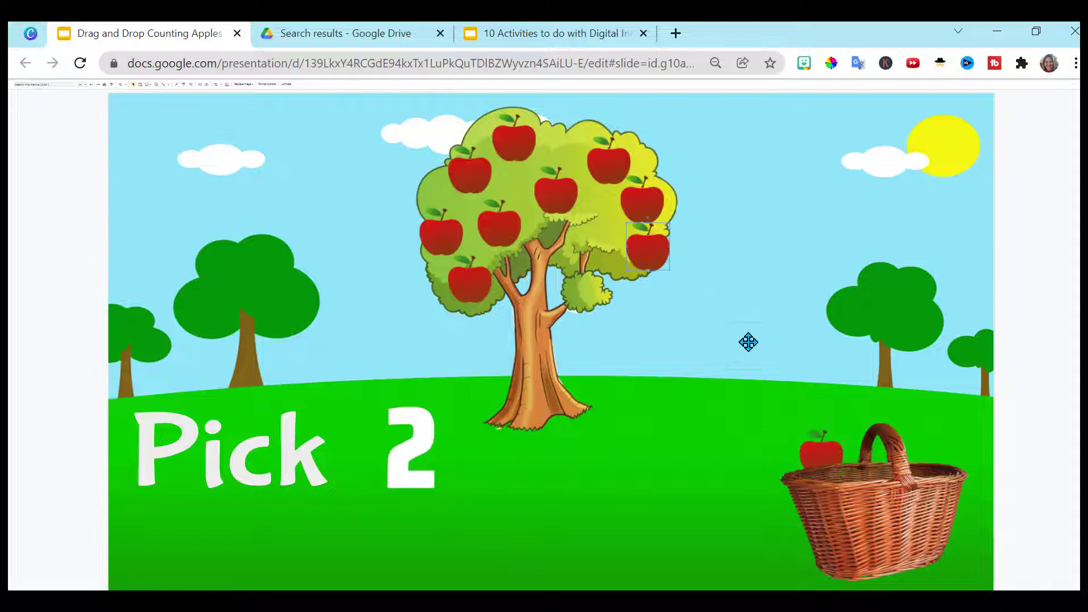
pyautogui.moveTo(648, 249); pyautogui.dragTo(860, 438)
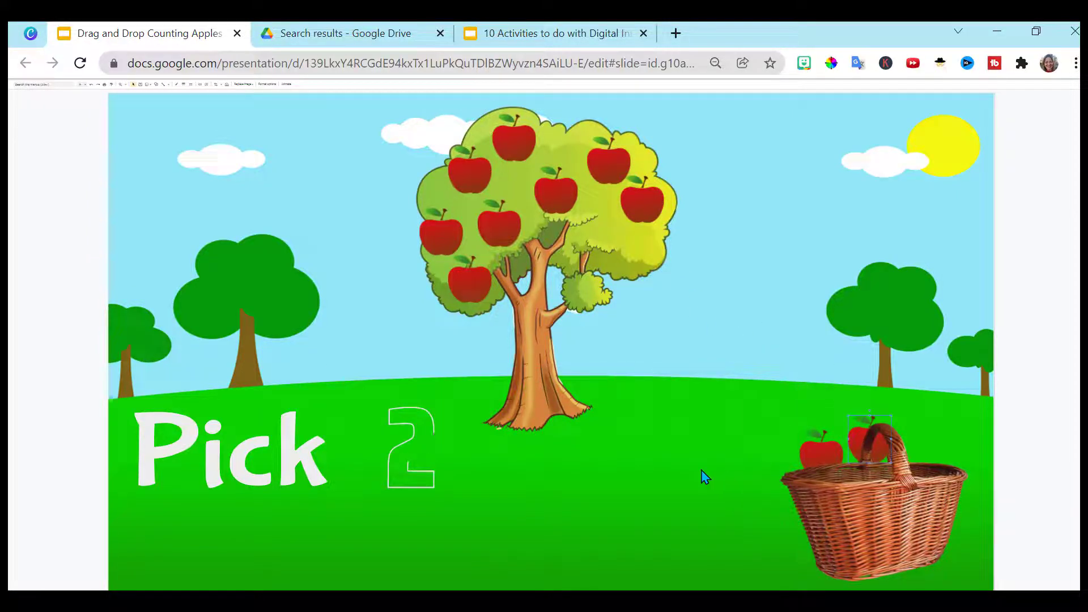